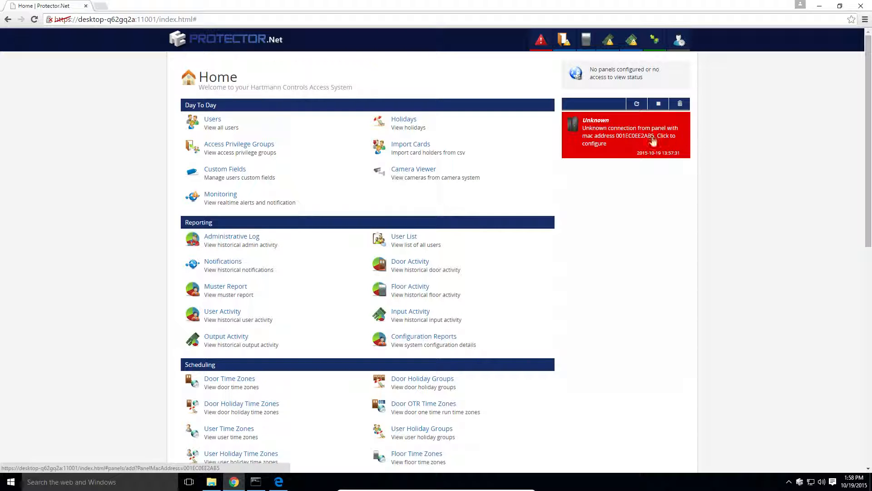
Begin adding the unknown connected panel with model POE-ODM-M and the MAC prefilled.
click(628, 136)
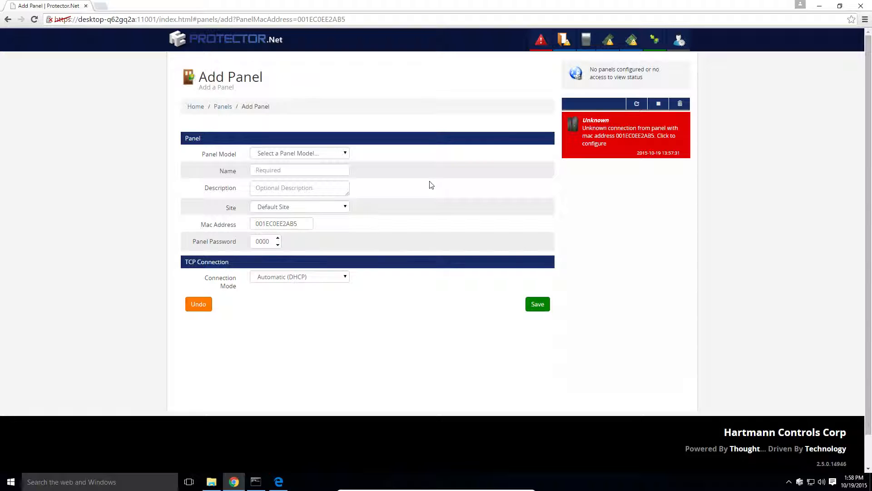
click(298, 152)
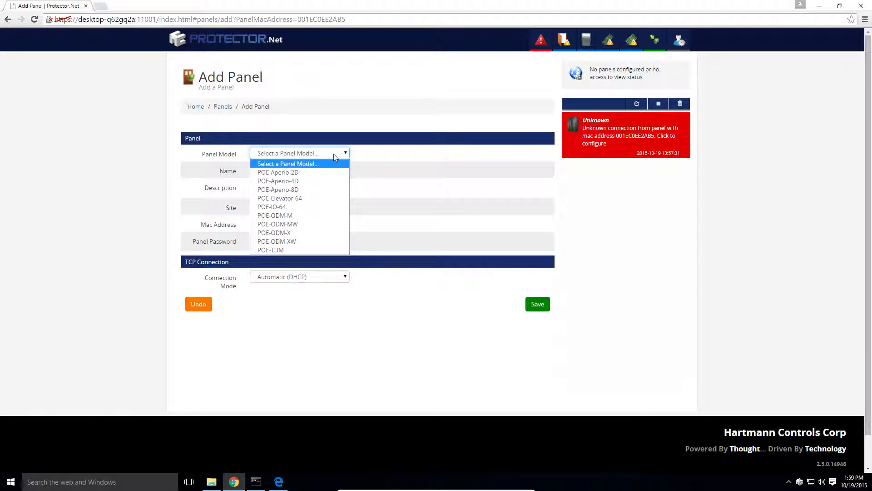
mouse_move(319, 189)
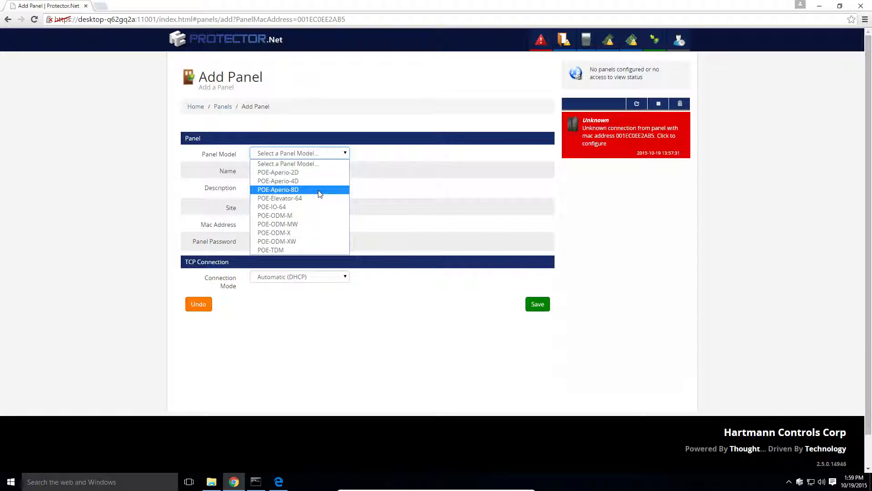
mouse_move(321, 192)
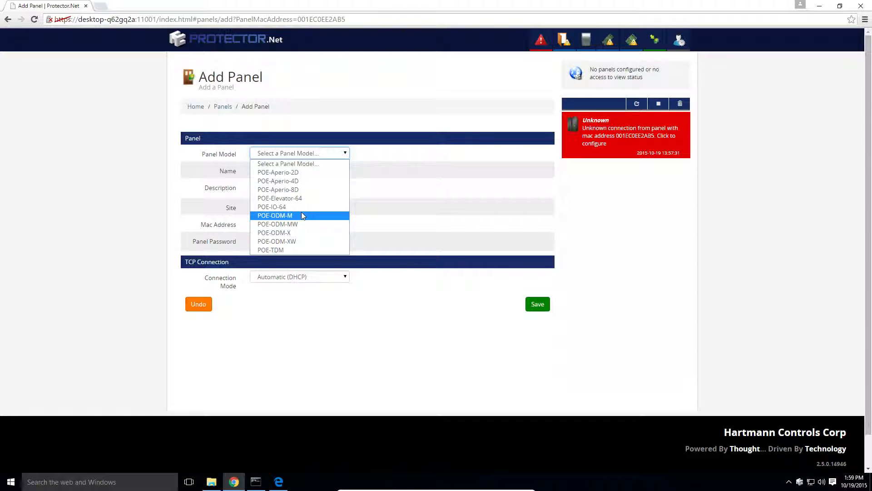
click(274, 215)
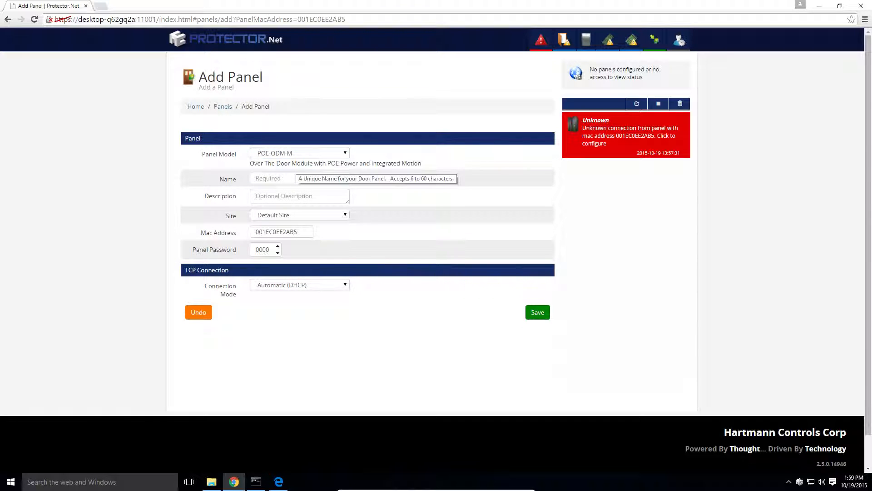
Name the panel 'Front Door' and keep Default Site as its site.
click(298, 178)
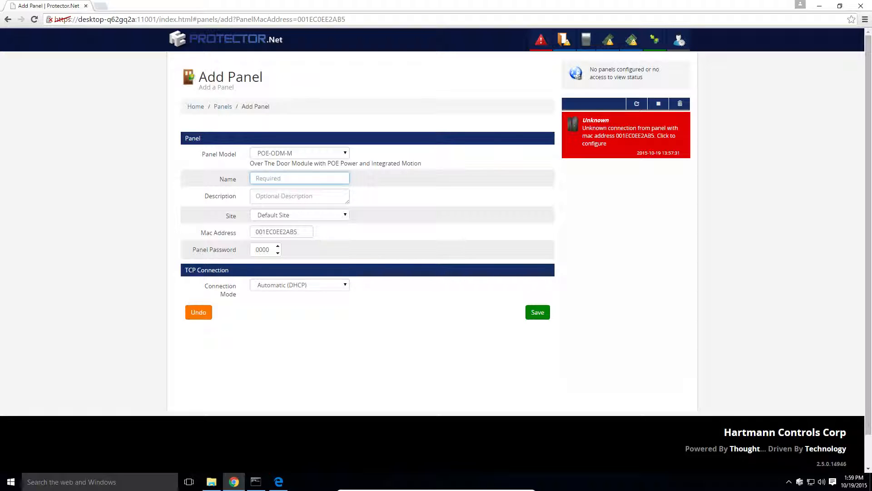
text(Front)
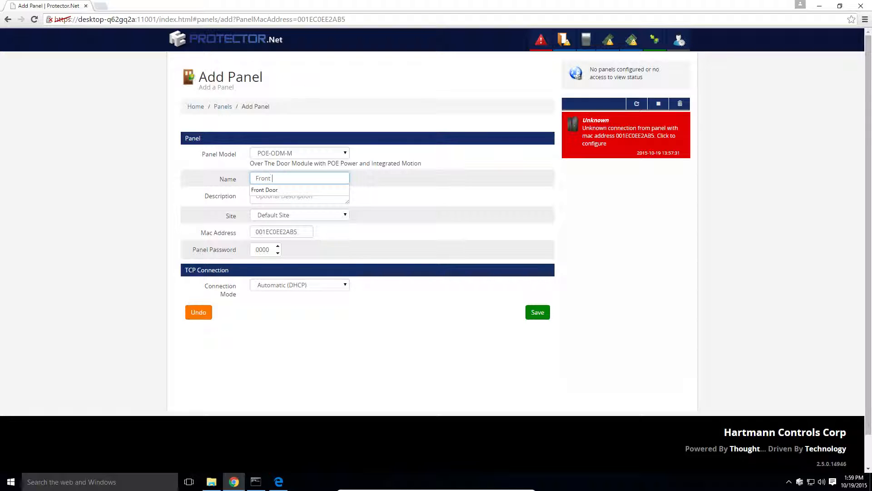
text(Door)
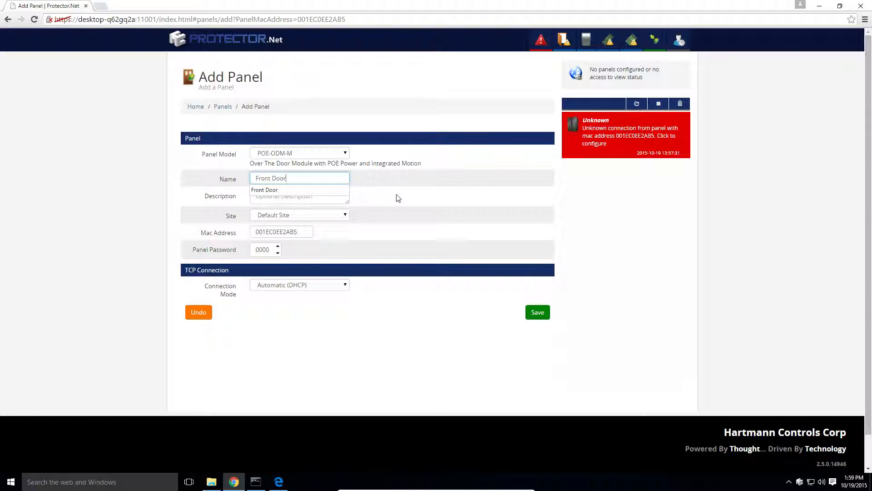
click(299, 214)
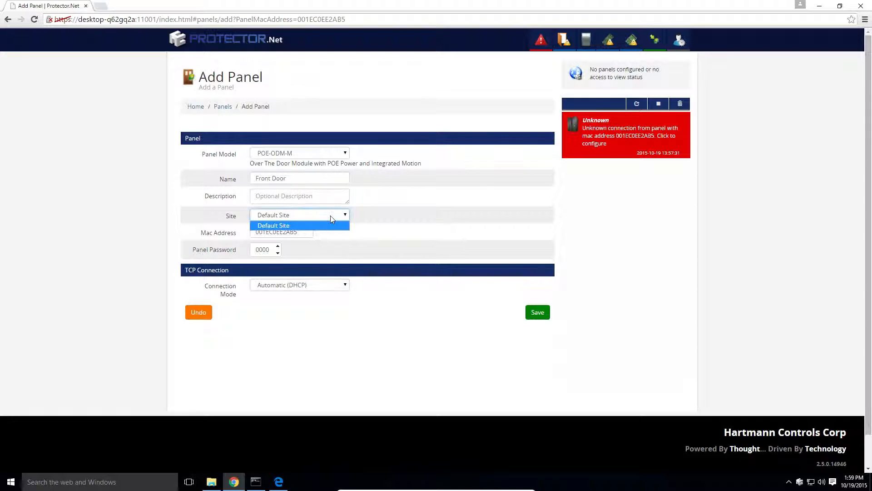
click(273, 225)
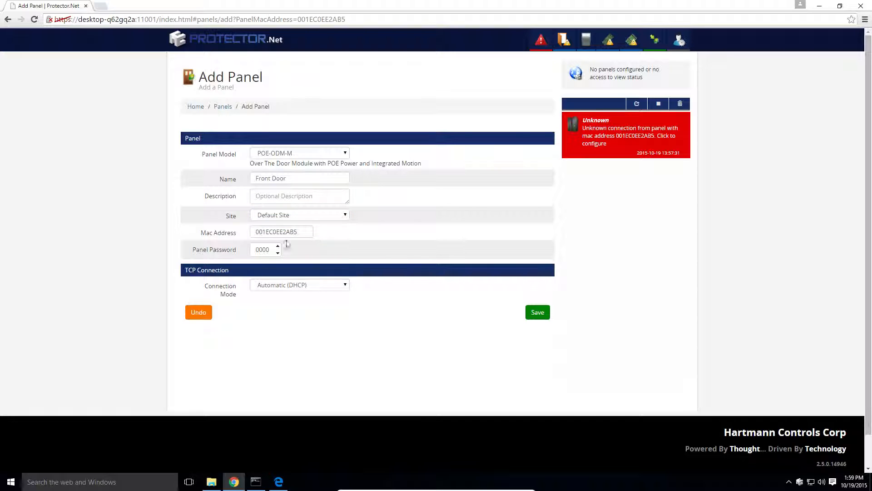
click(281, 232)
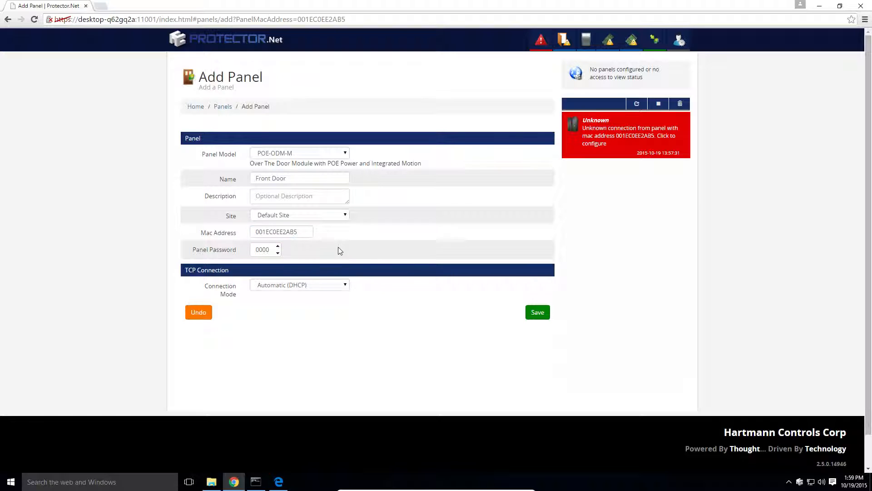
mouse_move(374, 253)
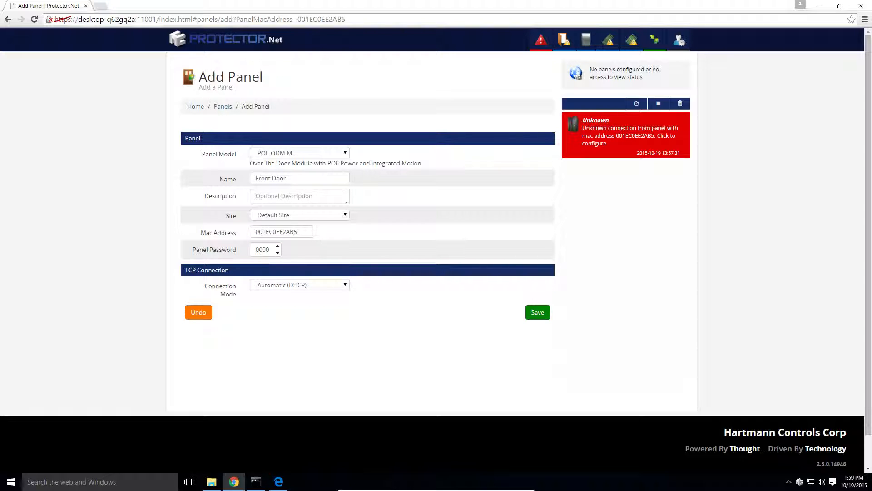
mouse_move(306, 284)
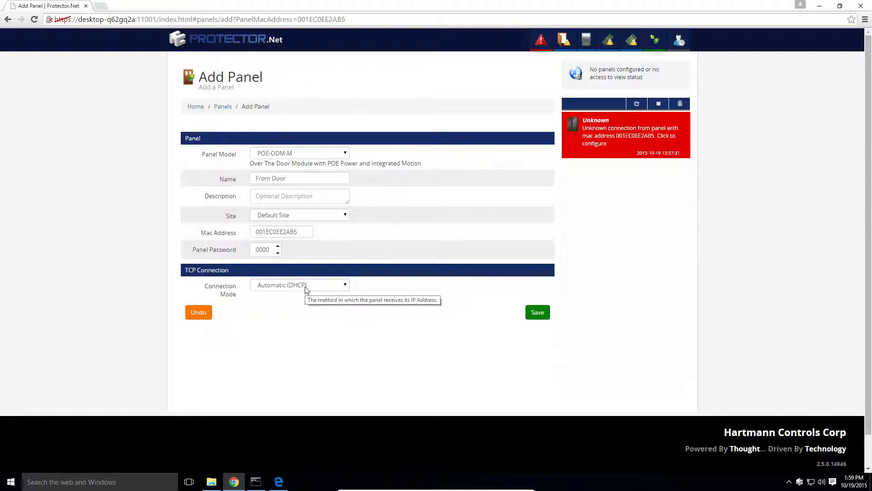
Try Static IP connection mode, then return to Automatic (DHCP).
click(299, 284)
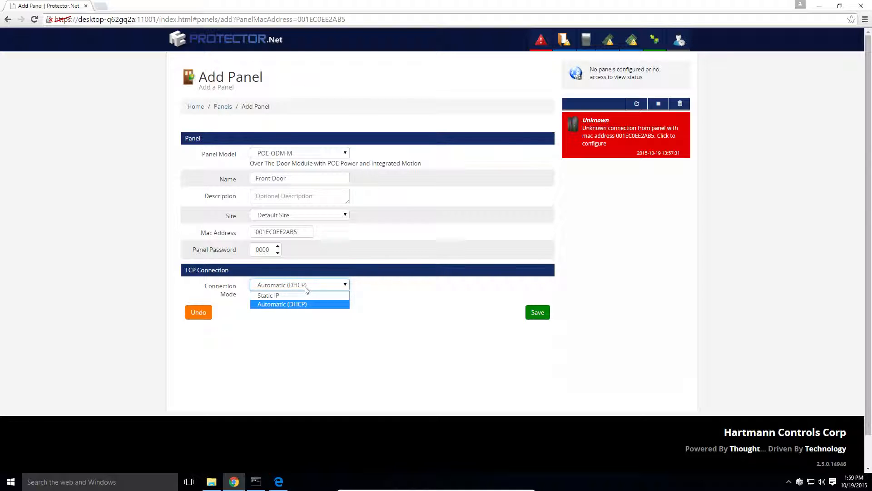
mouse_move(286, 290)
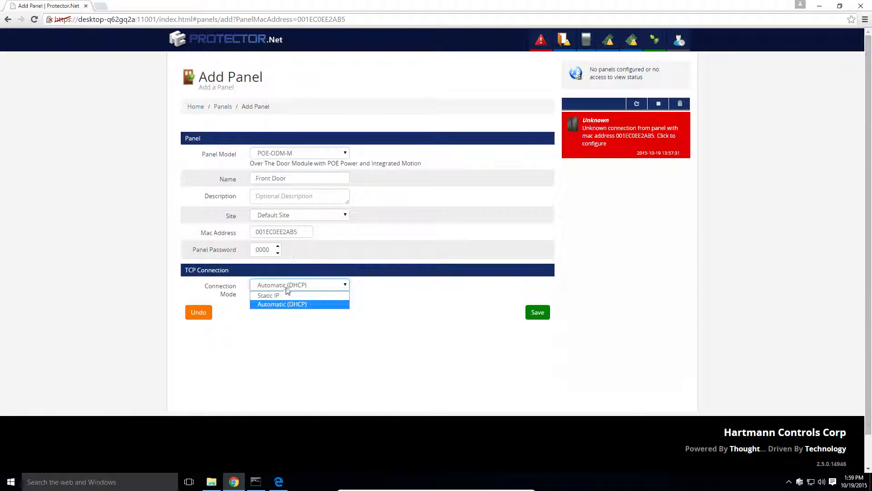
click(269, 294)
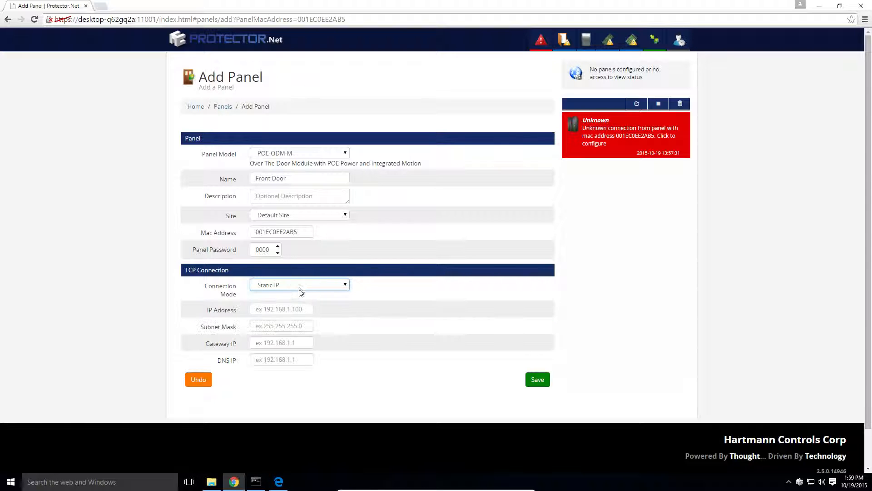
mouse_move(300, 286)
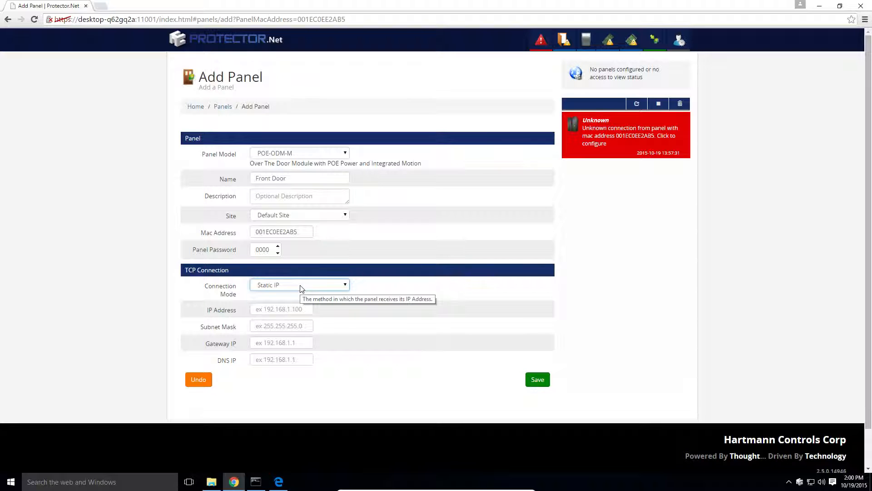
click(300, 284)
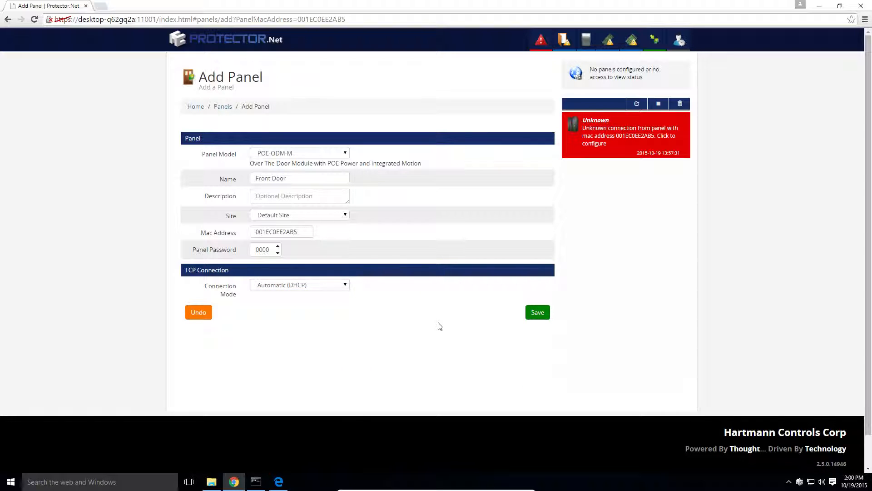
mouse_move(537, 311)
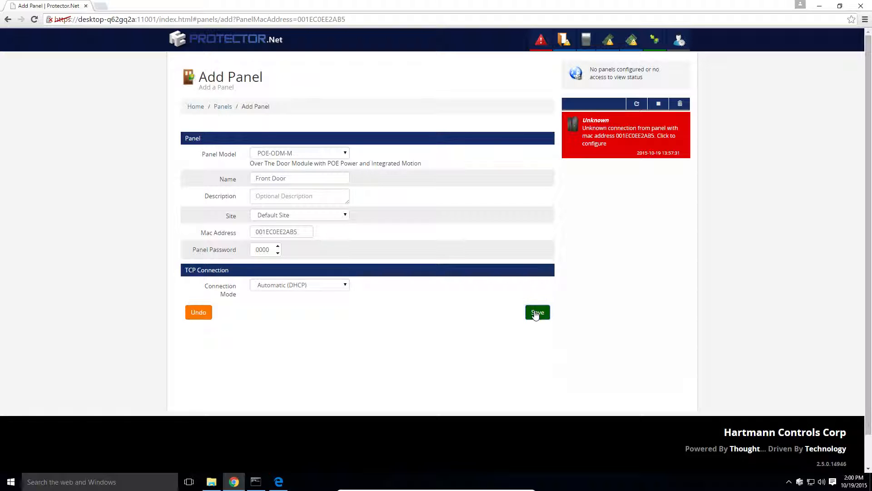
Save the Front Door panel, continue configuration and view its Connectivity settings.
click(537, 311)
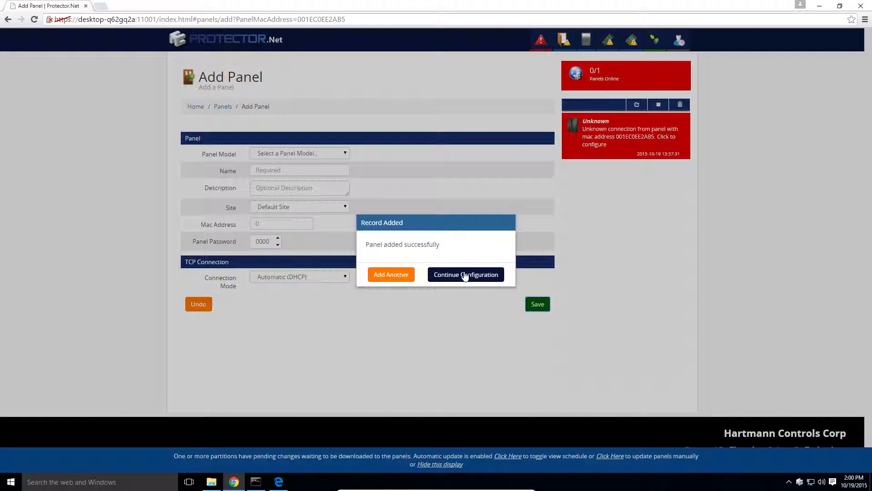
click(465, 274)
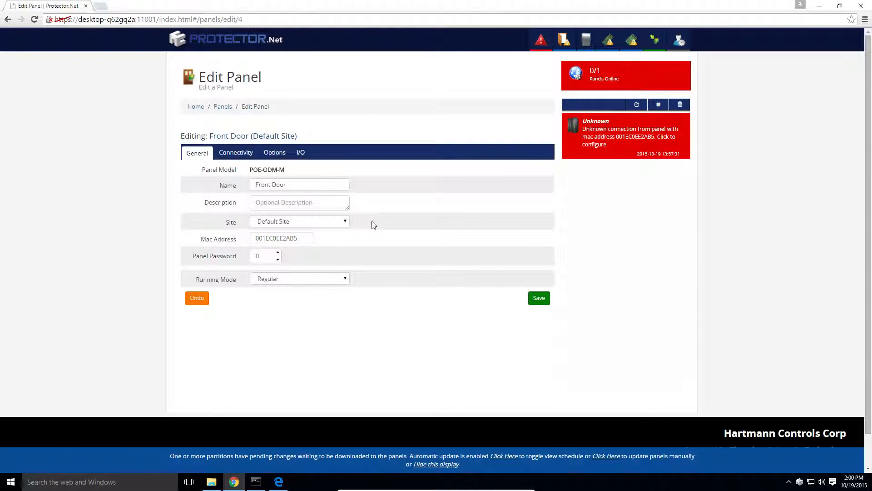
mouse_move(371, 223)
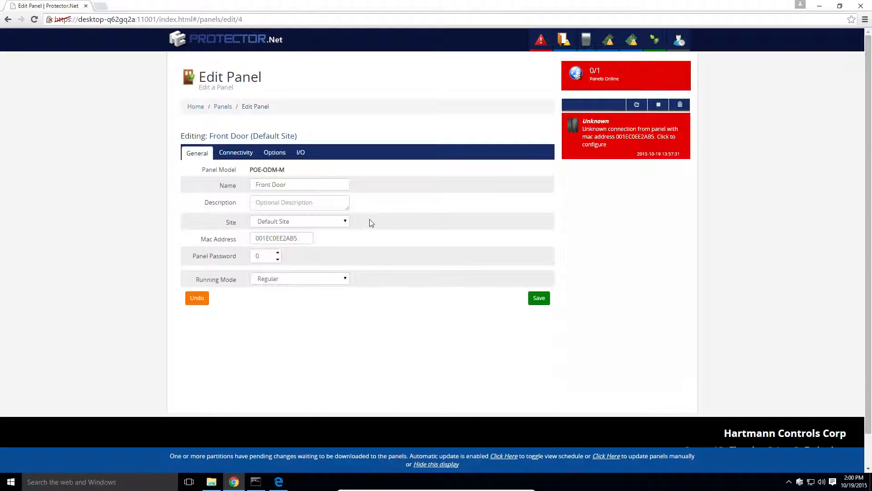
mouse_move(239, 204)
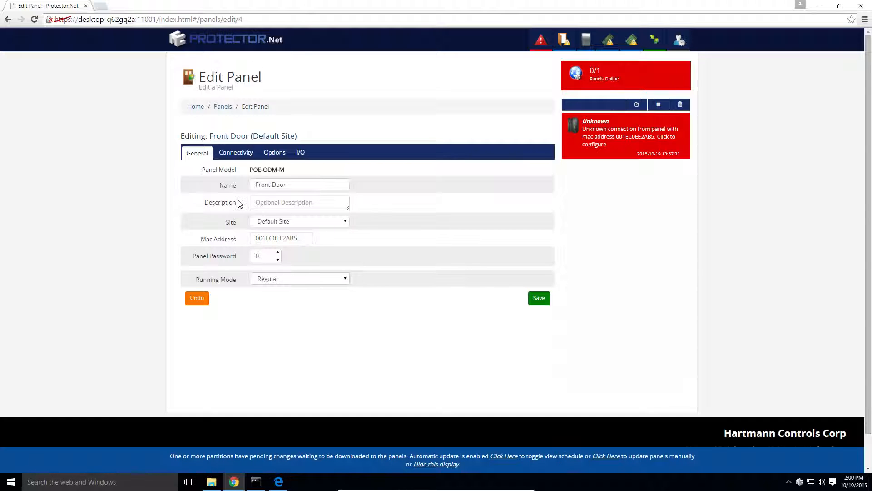
click(236, 152)
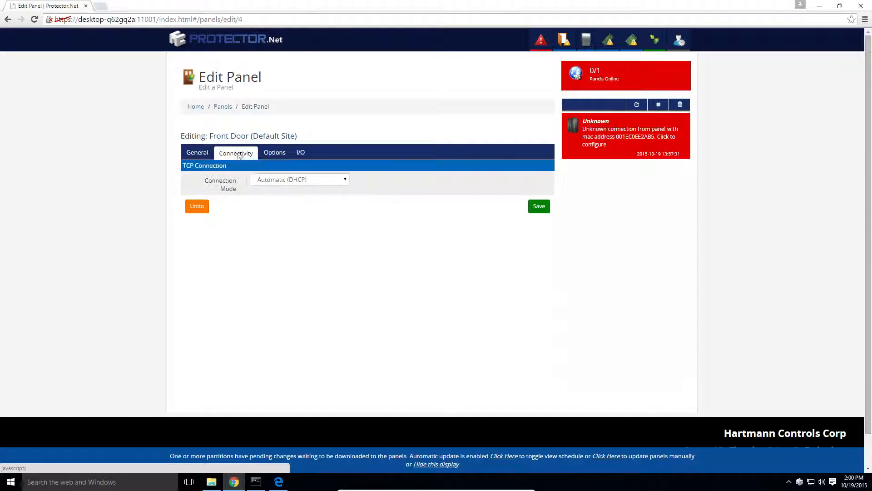
In Options, toggle the tamper sensor, set Backlight Mode to Always Off and save the panel.
click(274, 153)
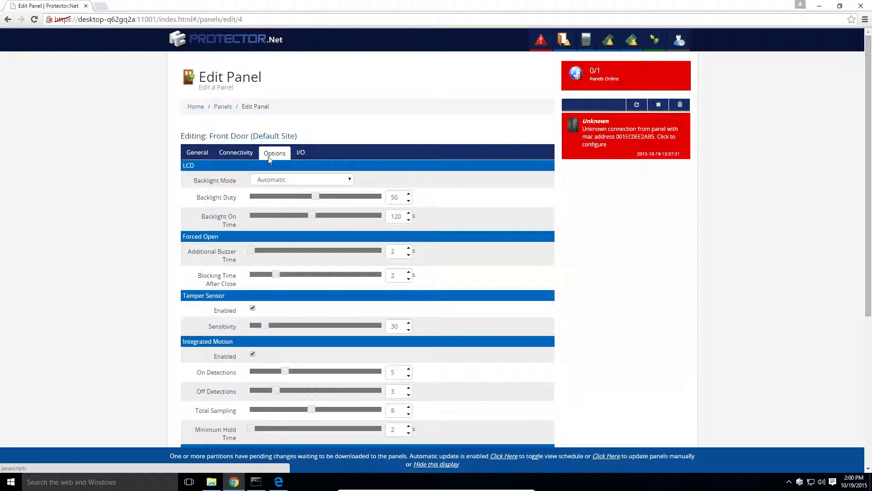
mouse_move(304, 232)
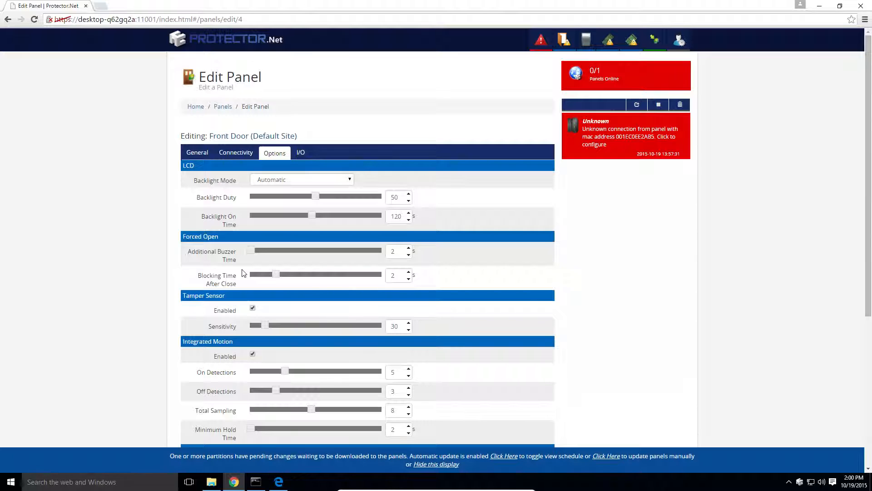
mouse_move(221, 316)
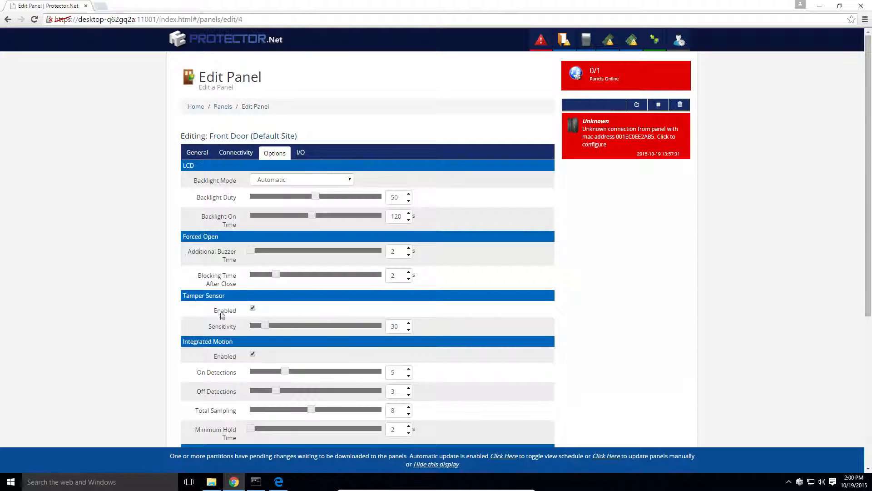
mouse_move(274, 309)
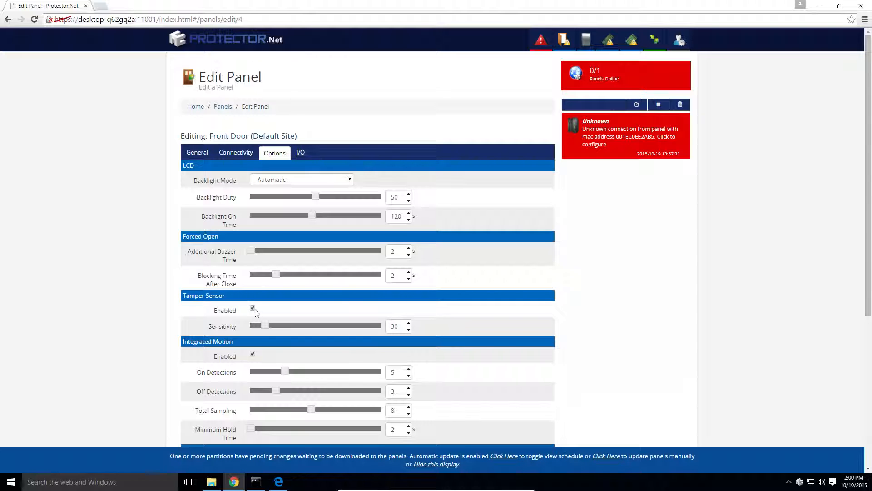
mouse_move(252, 310)
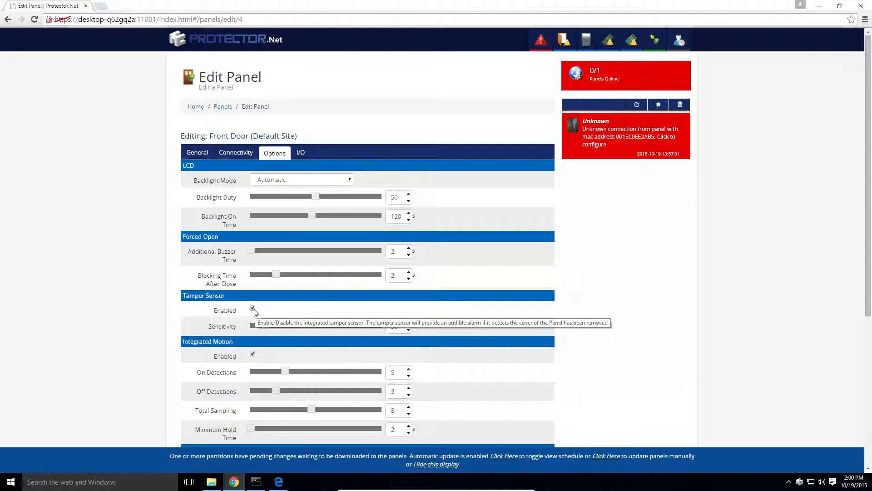
click(252, 310)
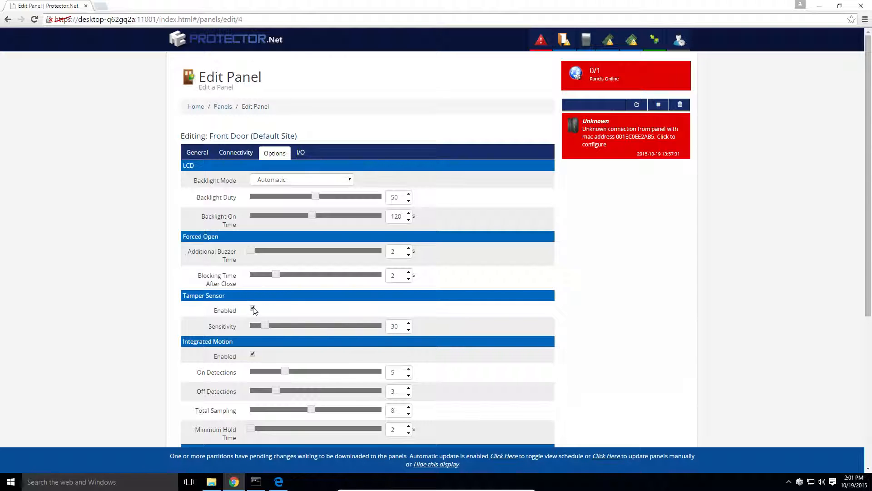
click(252, 309)
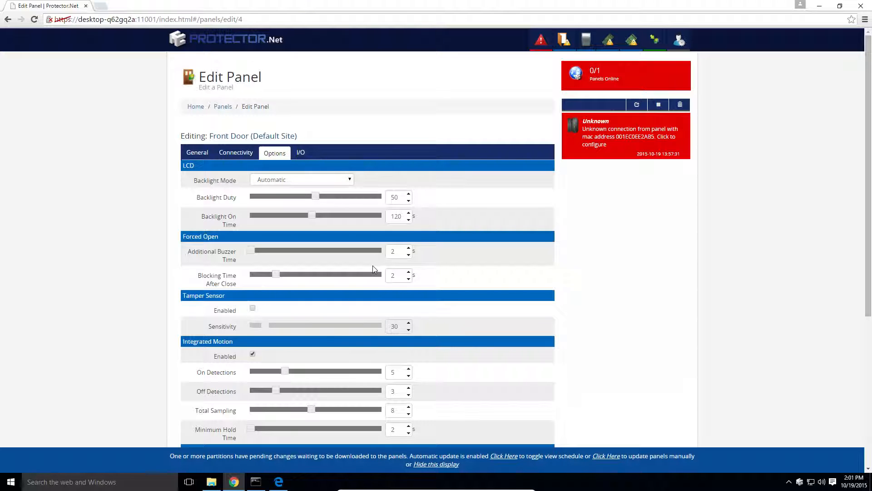
mouse_move(306, 182)
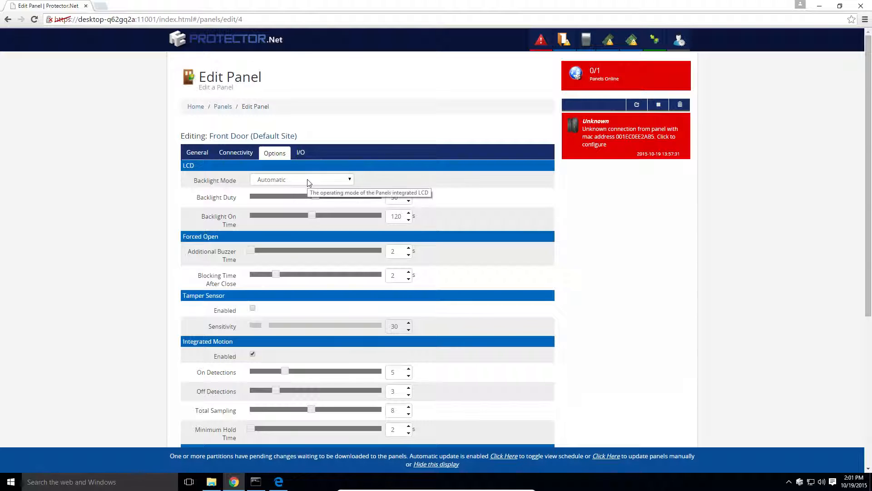
click(301, 179)
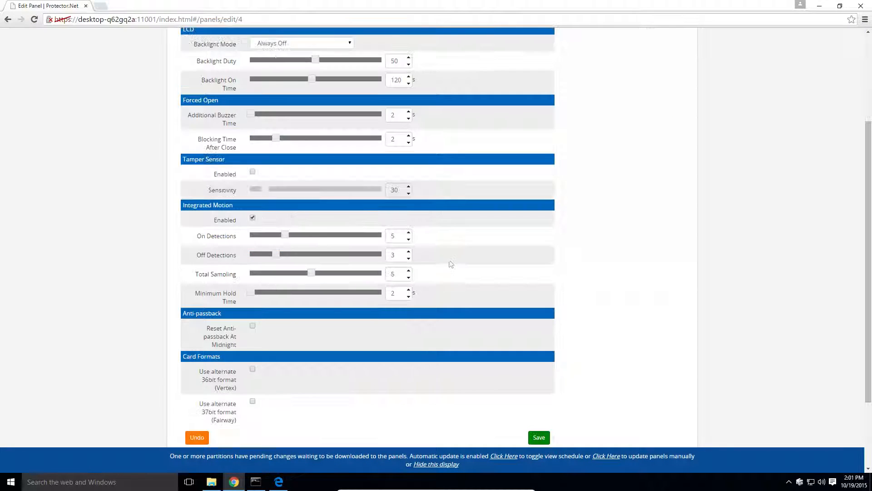
click(408, 270)
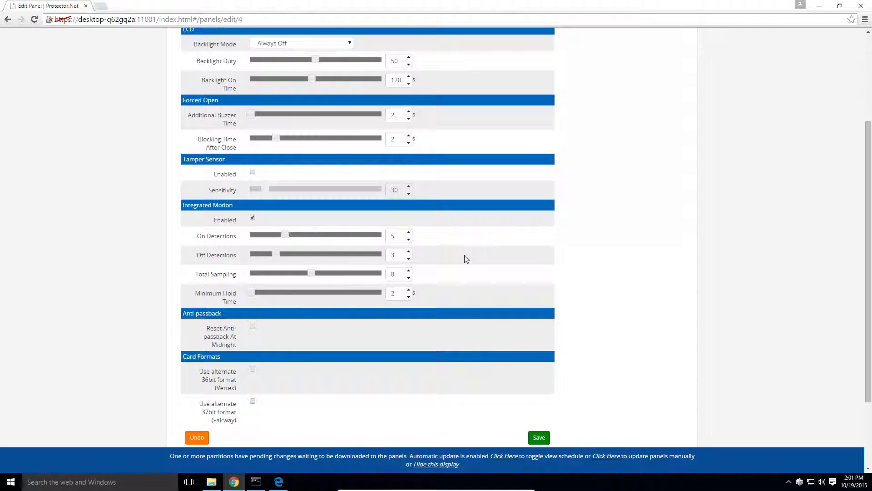
mouse_move(466, 259)
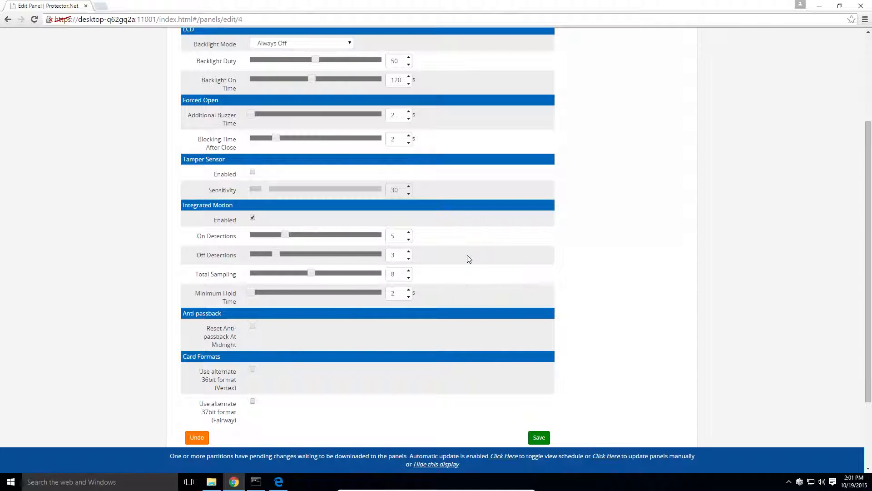
scroll(down, 3)
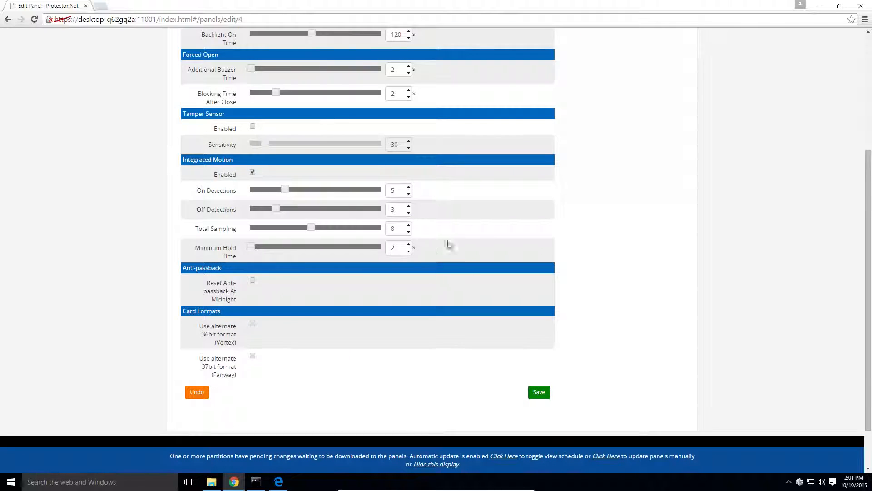
mouse_move(472, 231)
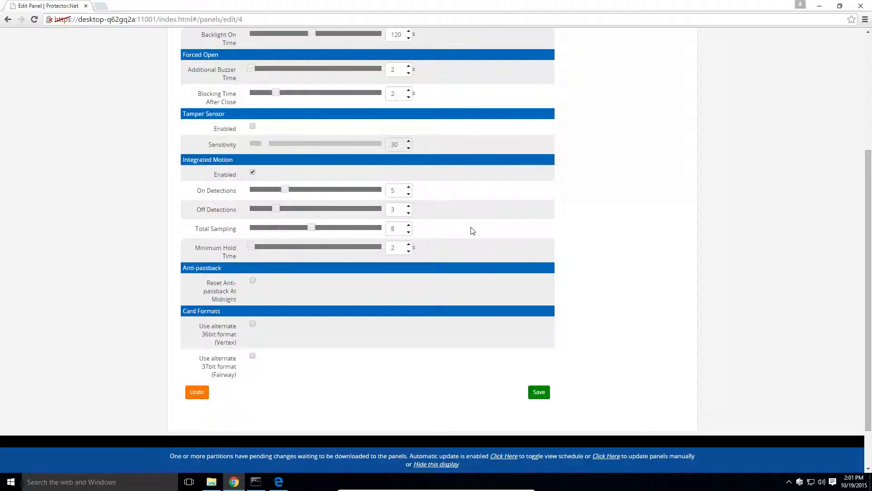
mouse_move(502, 418)
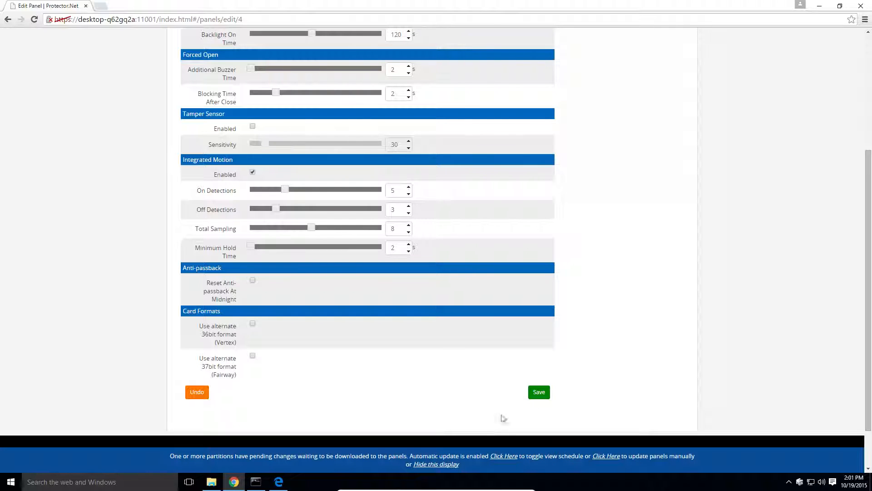
click(538, 392)
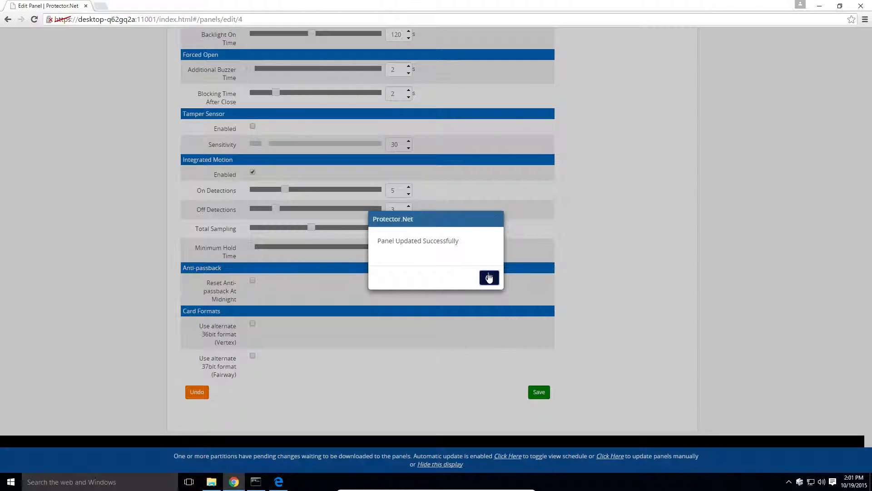
click(488, 278)
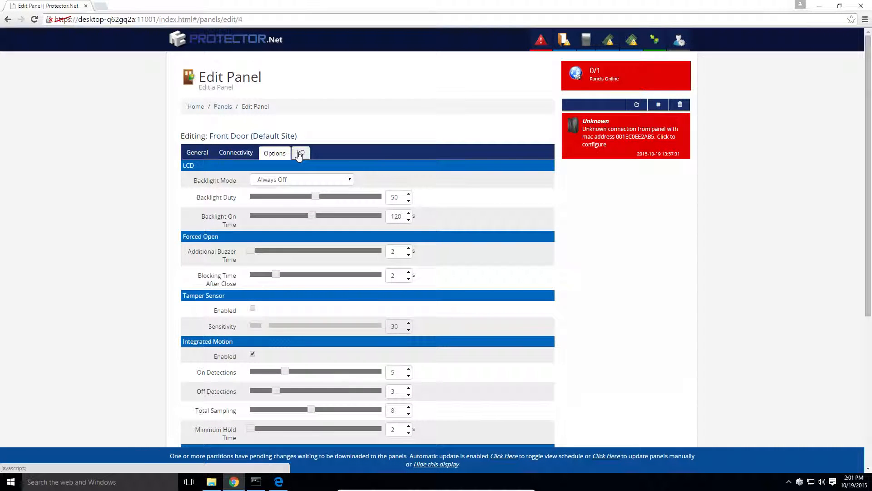
On the I/O tab, set Input 2's function to Disabled and save the inputs and outputs.
click(301, 153)
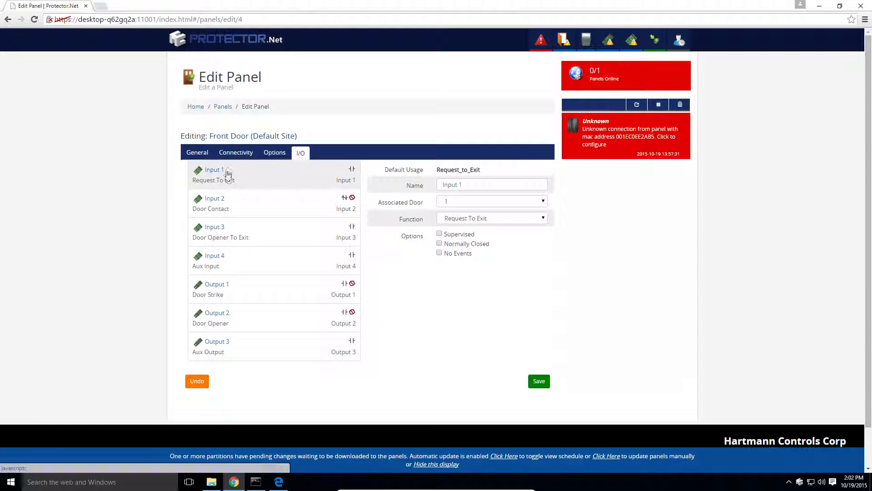
mouse_move(227, 177)
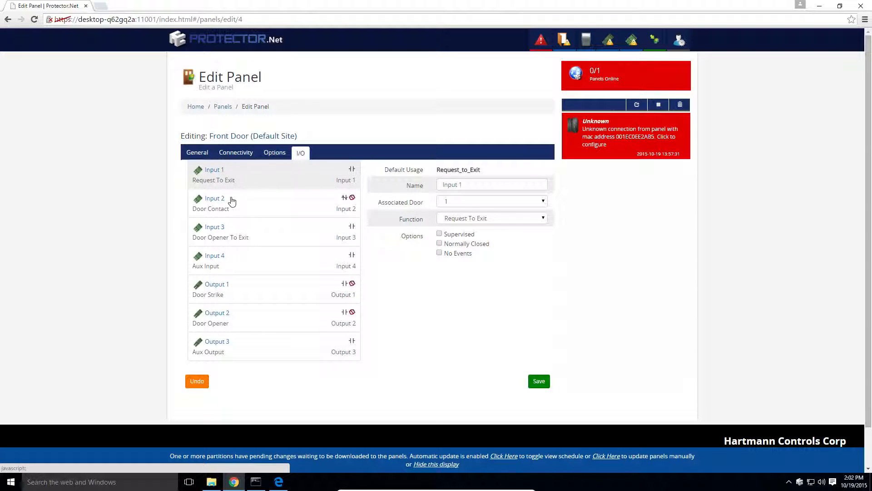
click(215, 202)
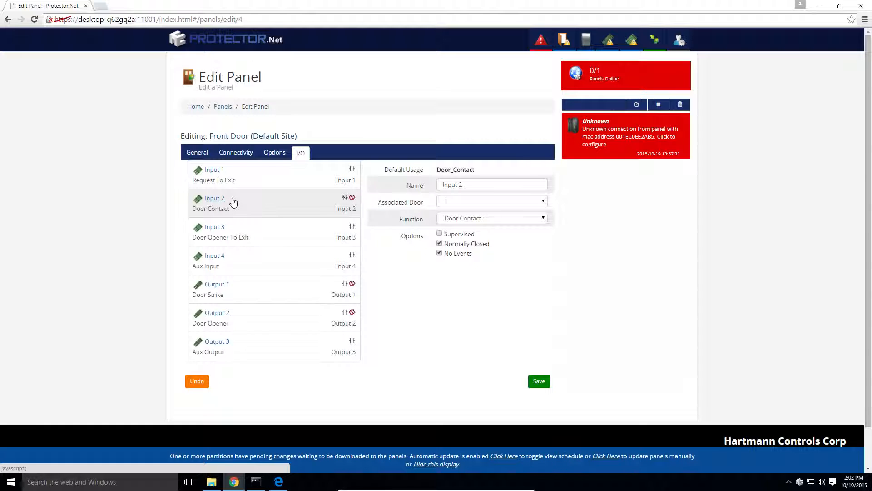
mouse_move(437, 205)
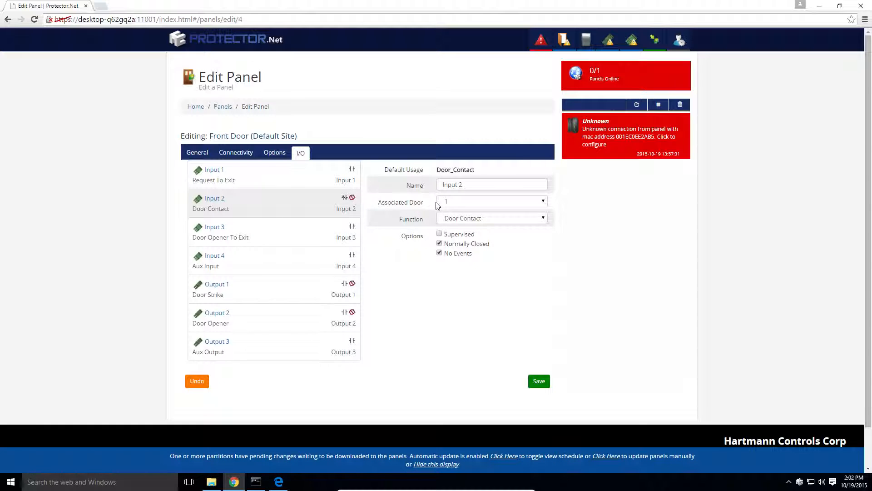
mouse_move(435, 205)
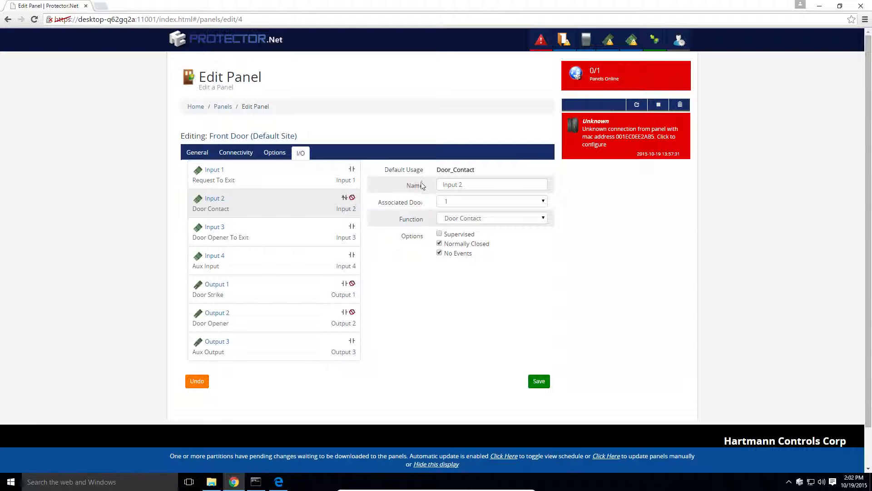
click(492, 218)
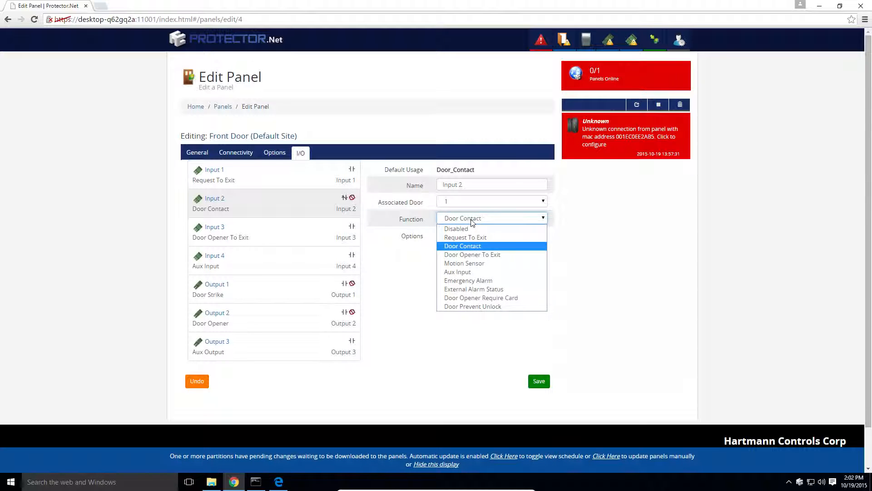
click(455, 229)
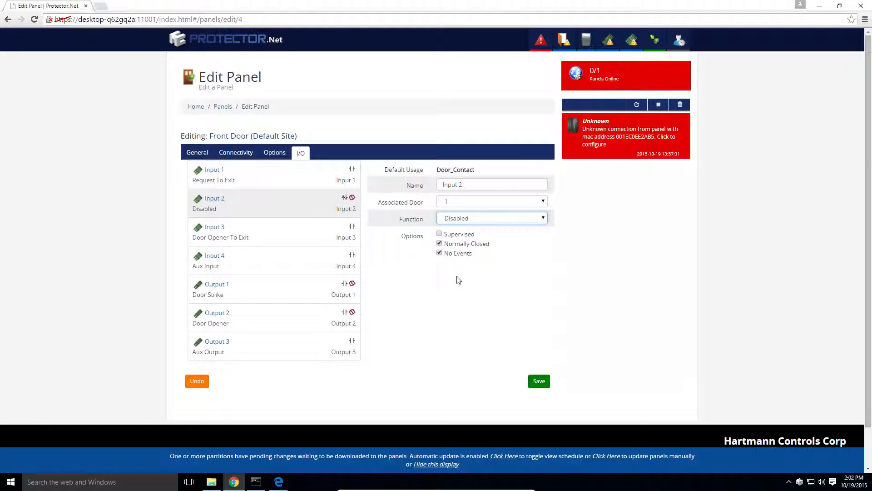
mouse_move(460, 267)
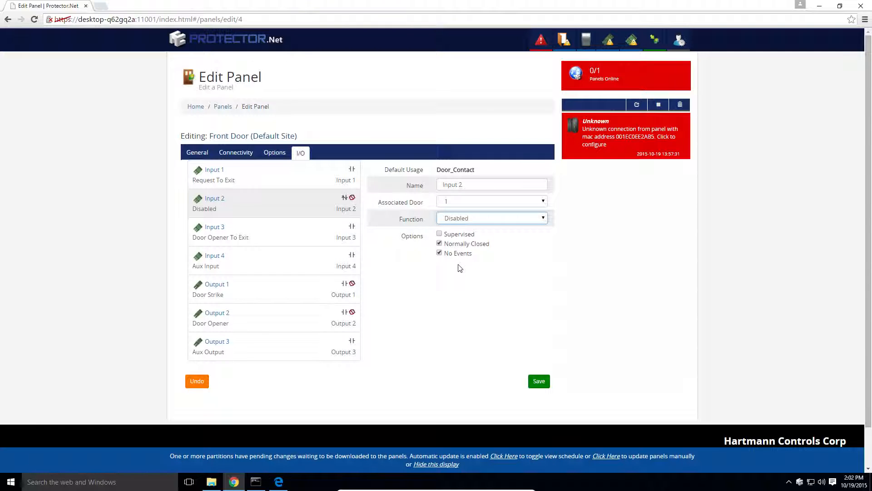
mouse_move(457, 271)
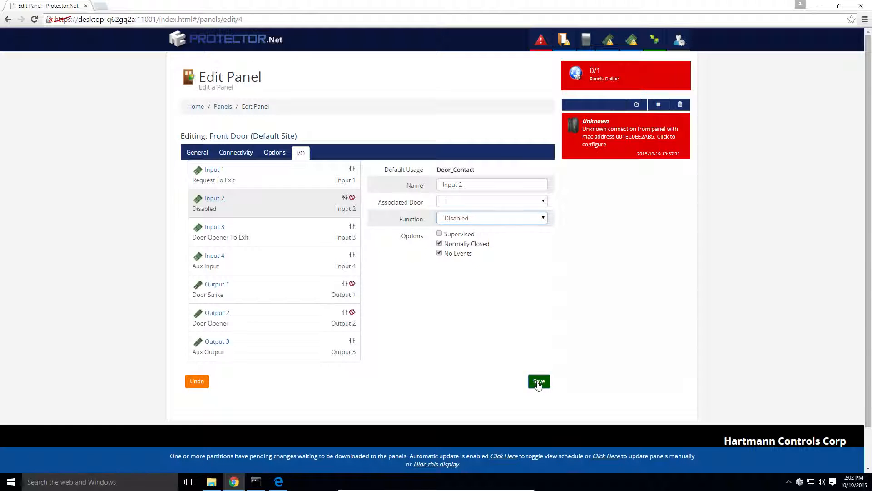
click(538, 381)
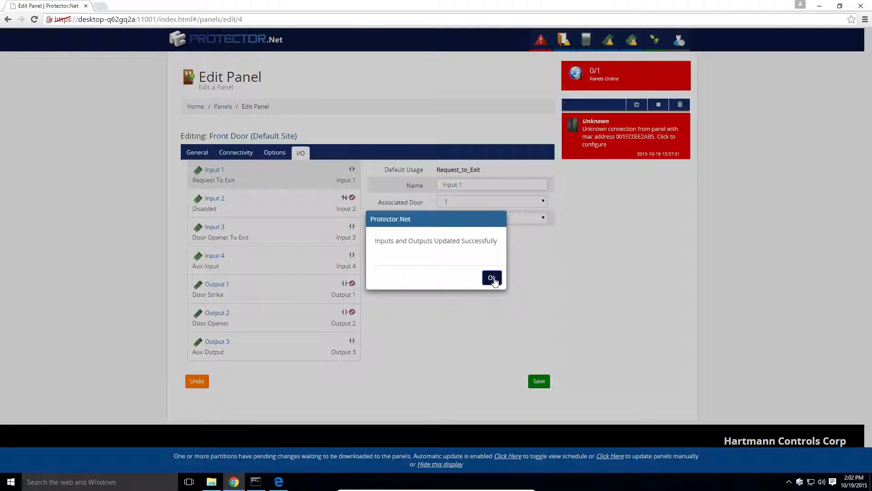
click(492, 278)
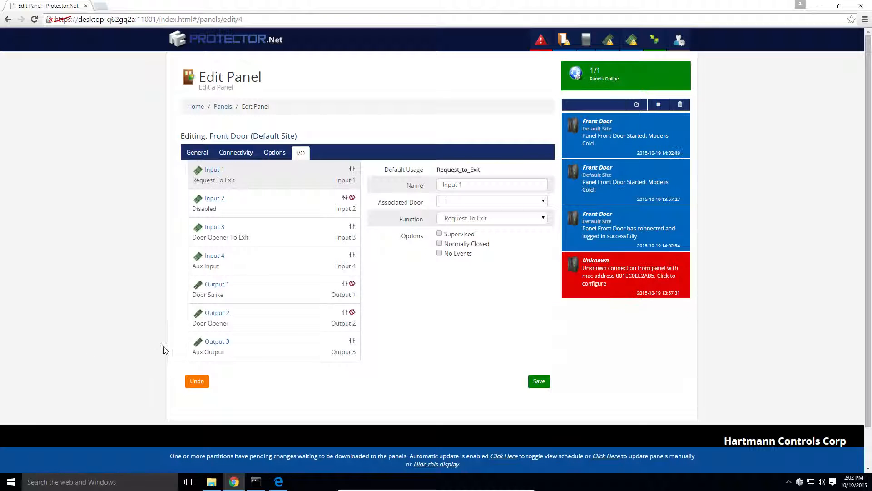
mouse_move(280, 360)
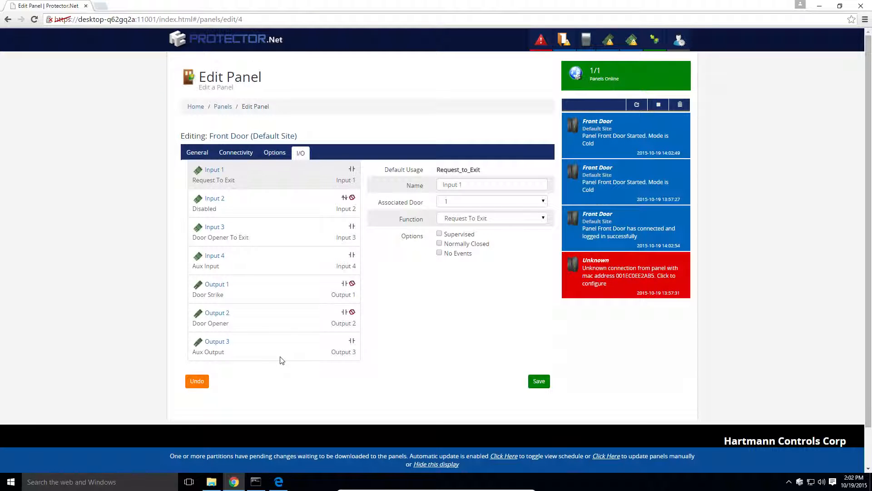
mouse_move(481, 94)
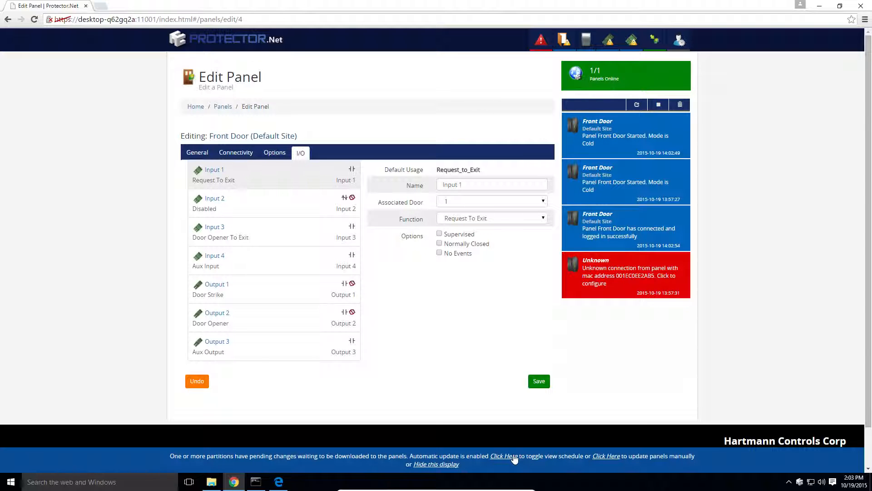
Trigger a manual panel update and confirm it so Front Door reconnects.
click(503, 455)
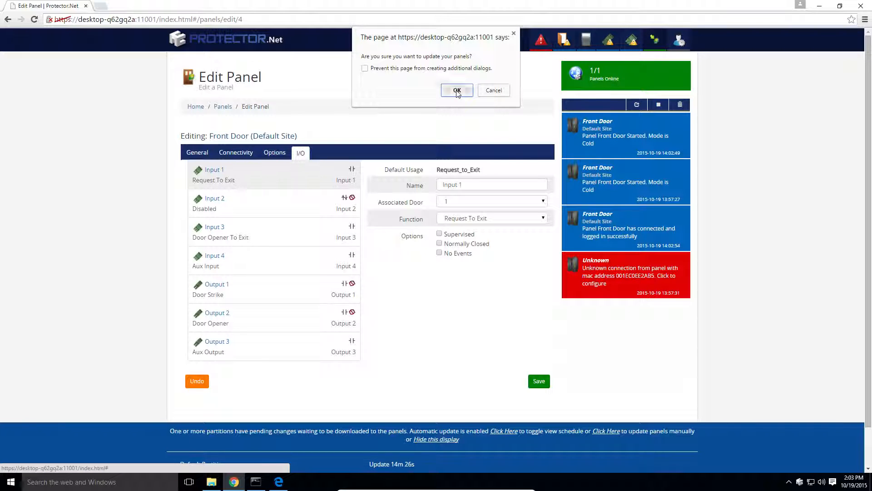
click(457, 90)
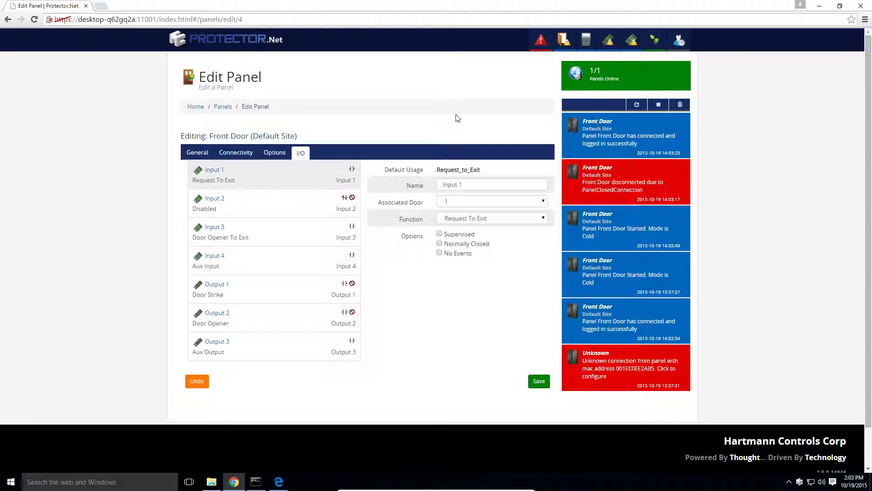
mouse_move(452, 104)
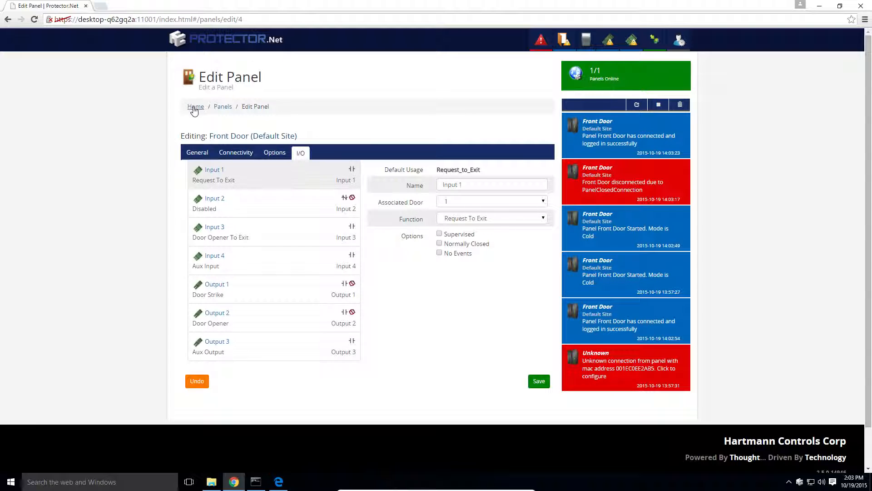
View System Settings (server 192.168.69.18) from Home, then return to the Home page.
click(196, 106)
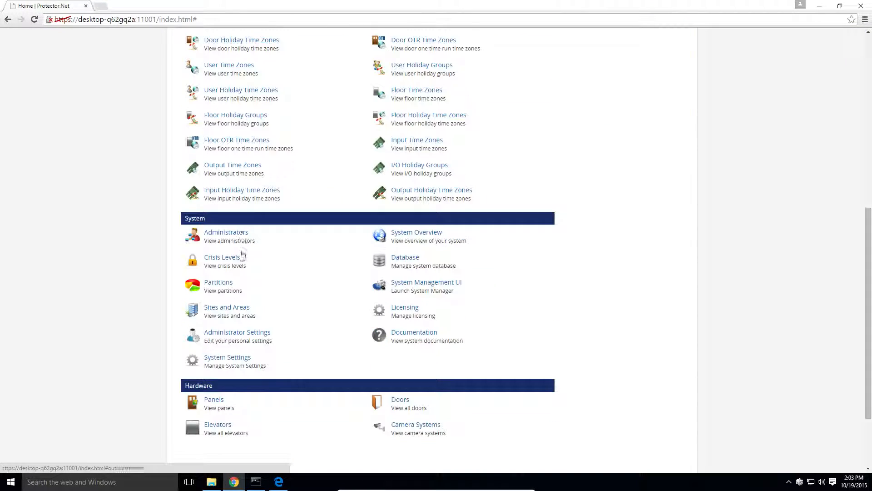
click(227, 356)
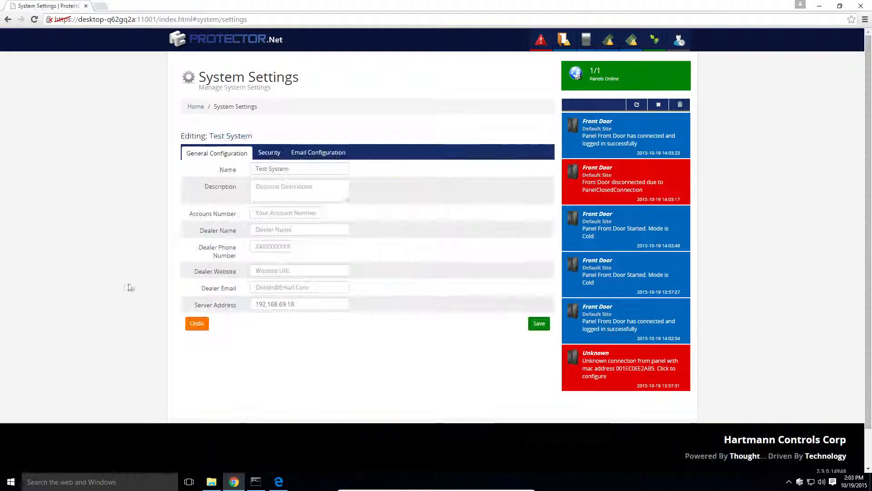
click(299, 304)
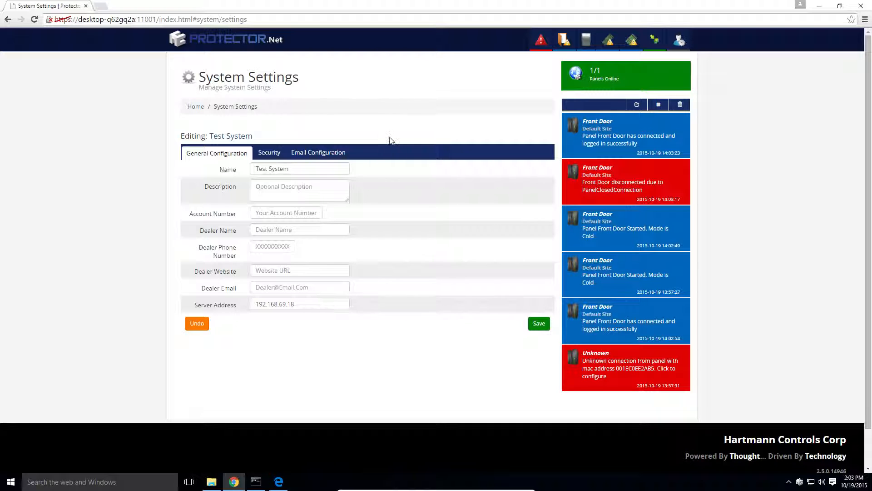
mouse_move(196, 107)
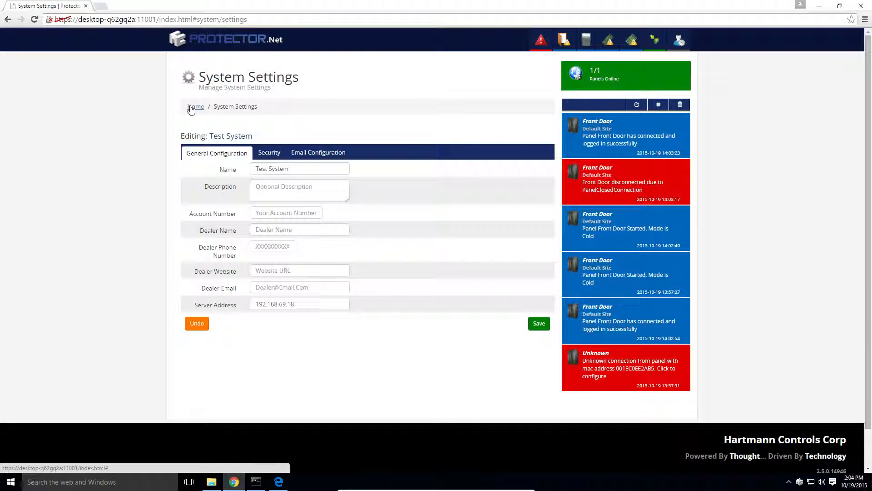
click(195, 106)
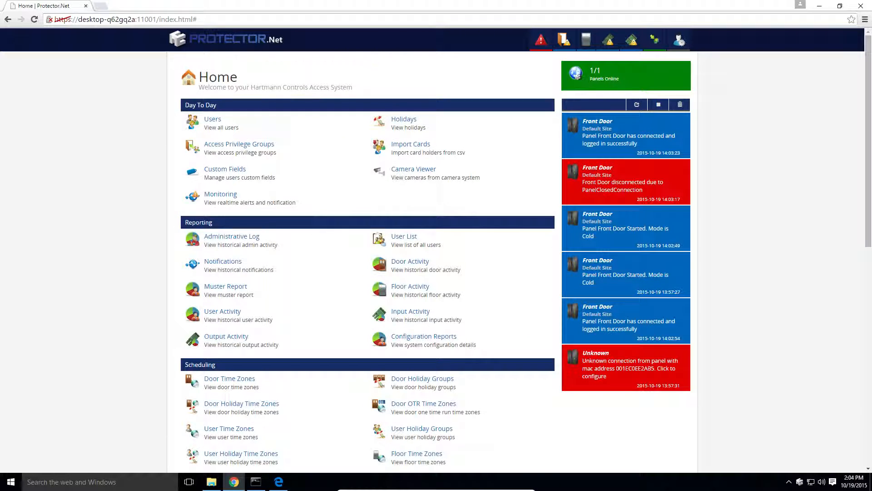